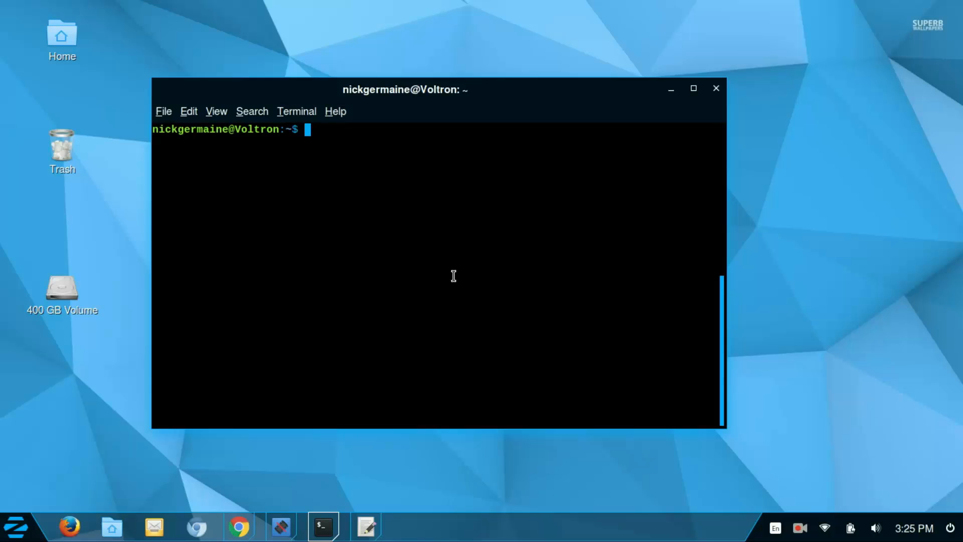
pyautogui.write('sftp')
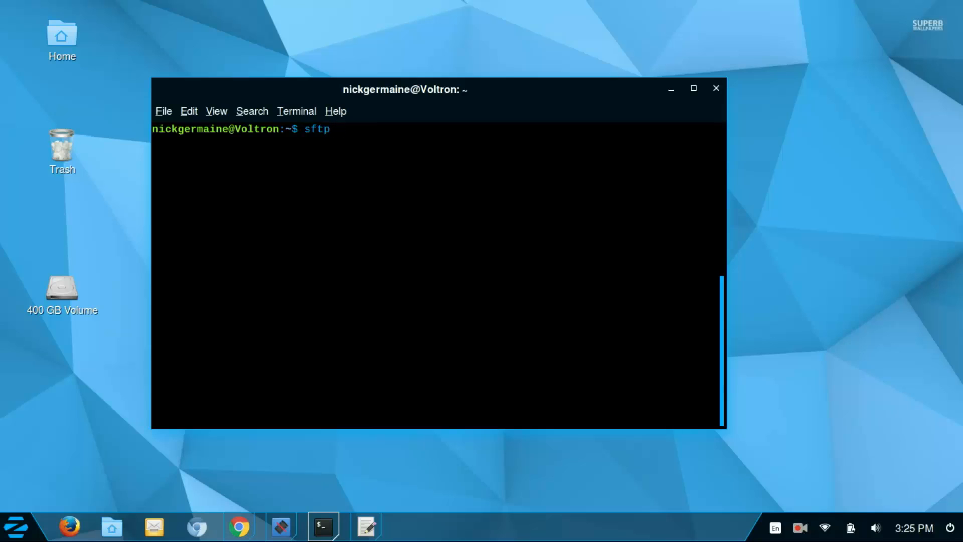
pyautogui.write('nick@poin')
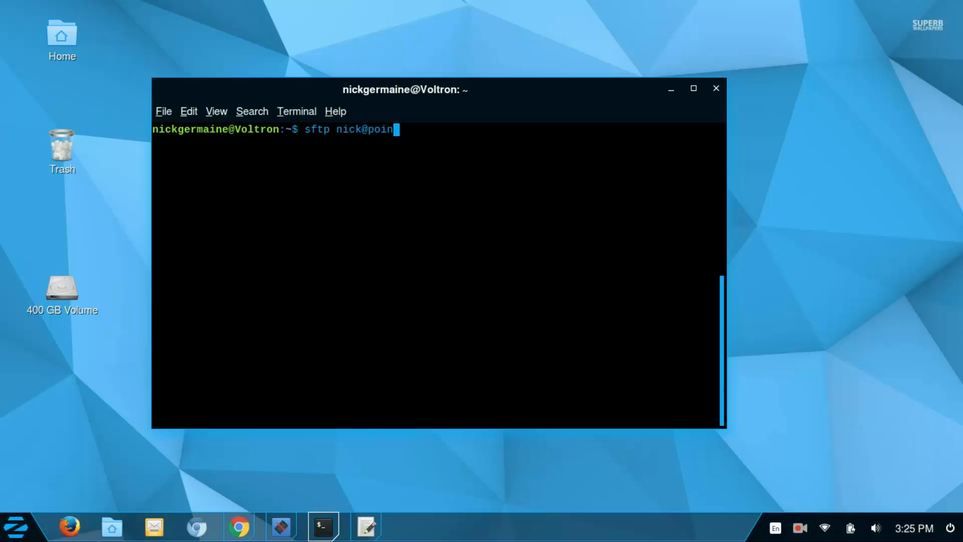
pyautogui.write('tybracket.net')
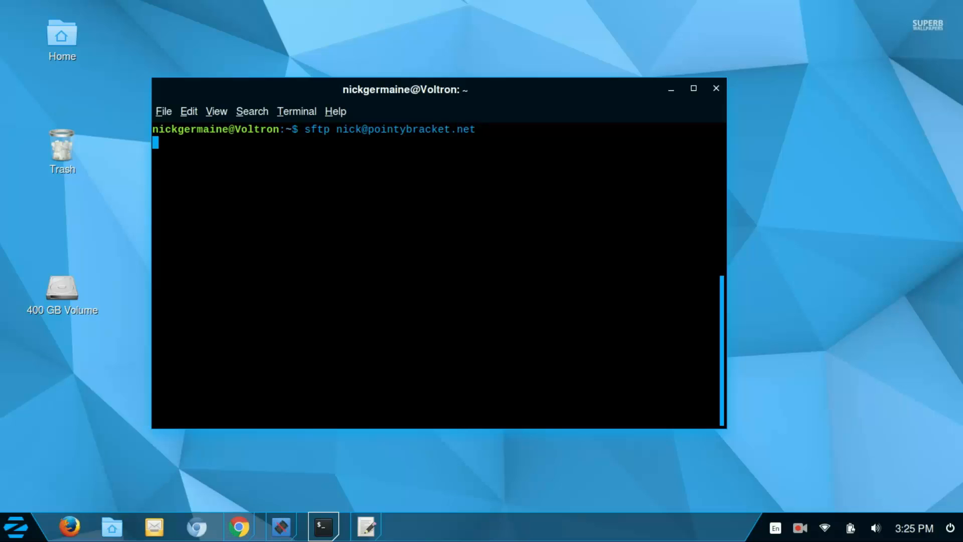
pyautogui.press('Return')
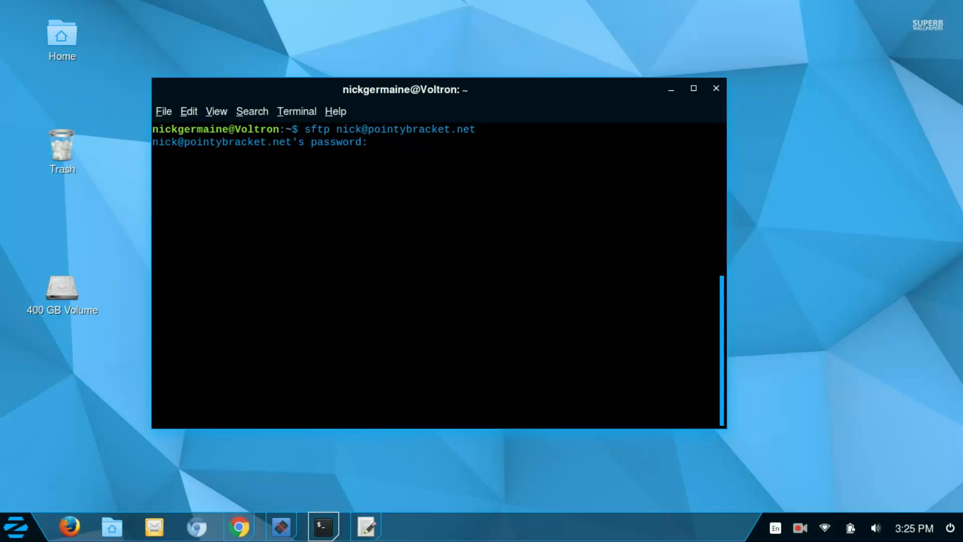
pyautogui.press('Return')
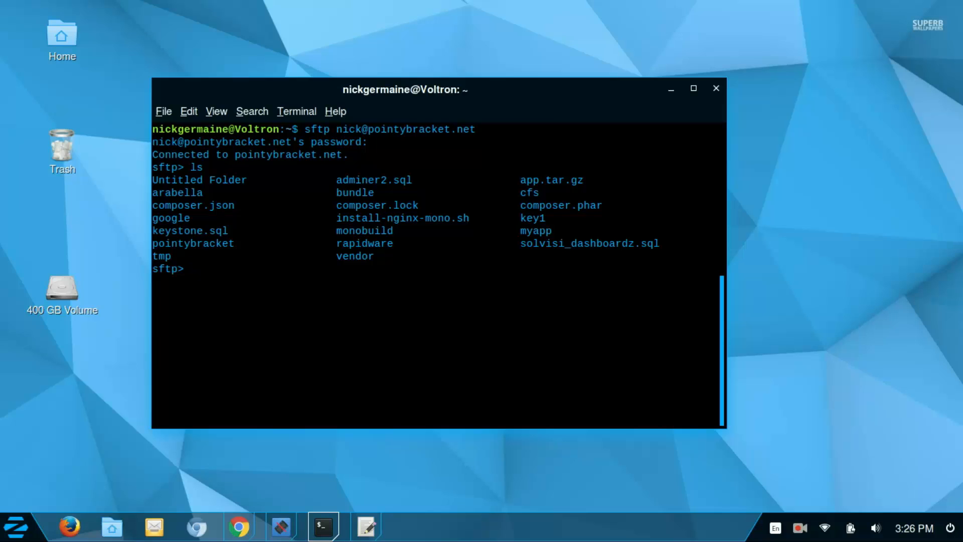
pyautogui.write('exit')
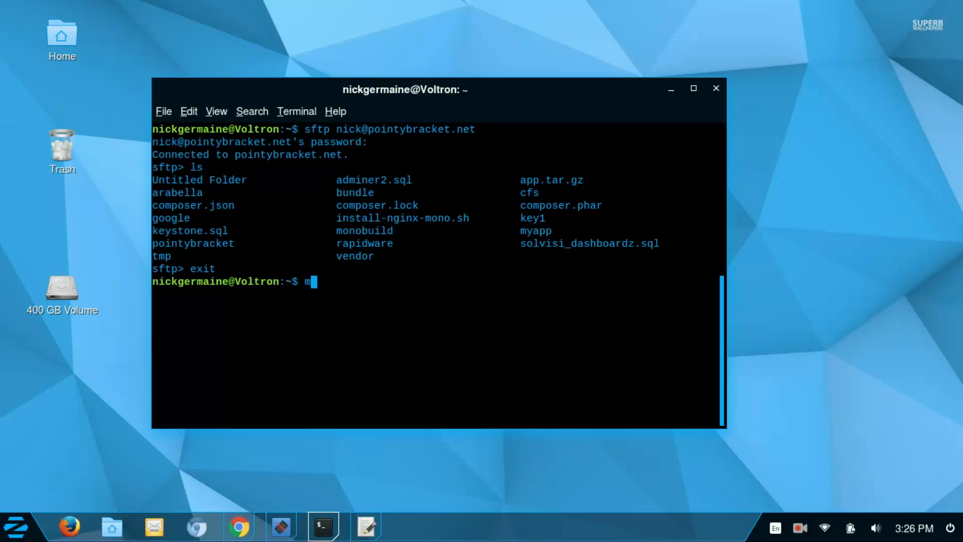
# Step: Make the local sftp-demo folder, cd into it, and touch an empty names.txt
pyautogui.write('kdir sftp-demo')
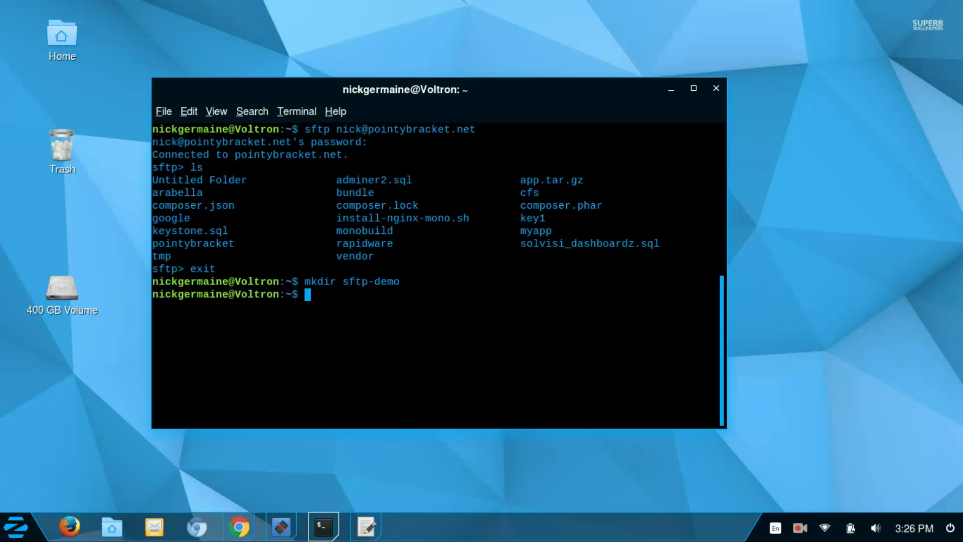
pyautogui.write('cd sft')
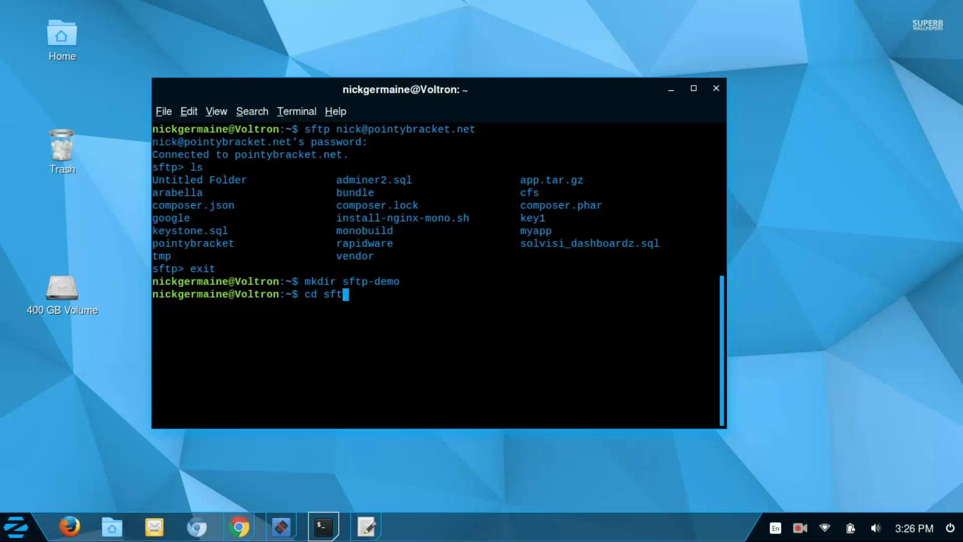
pyautogui.press('Return')
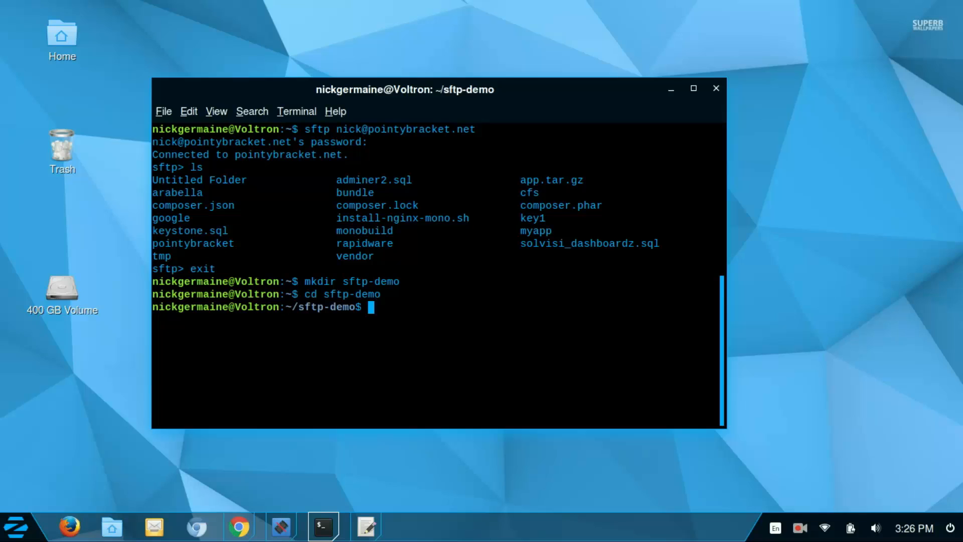
pyautogui.write('touch names.txt')
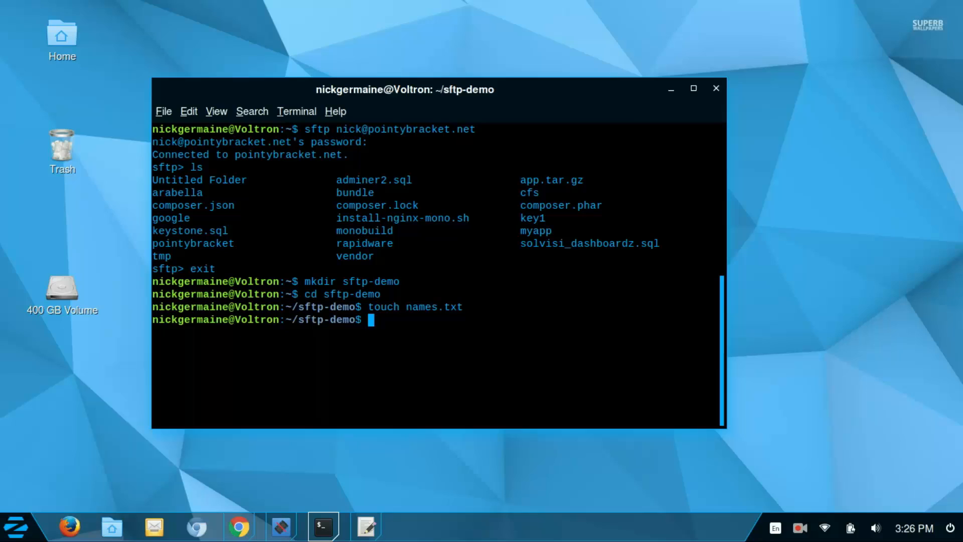
pyautogui.write('sf')
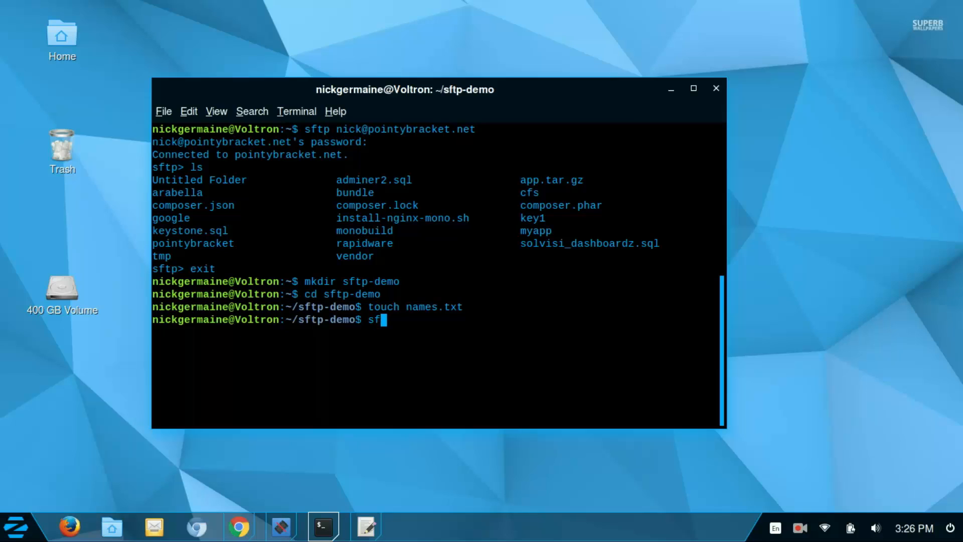
pyautogui.write('tp')
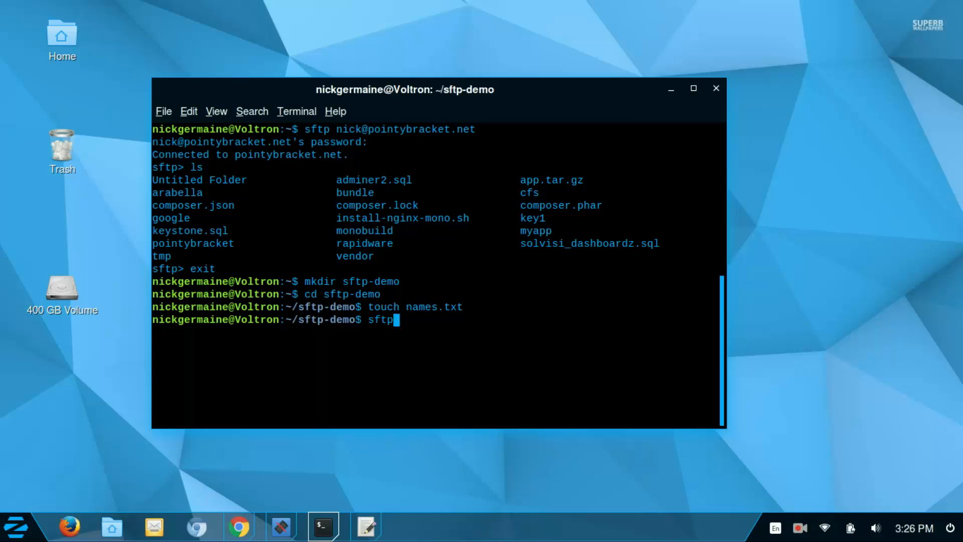
pyautogui.write('nick@pointybracket.net')
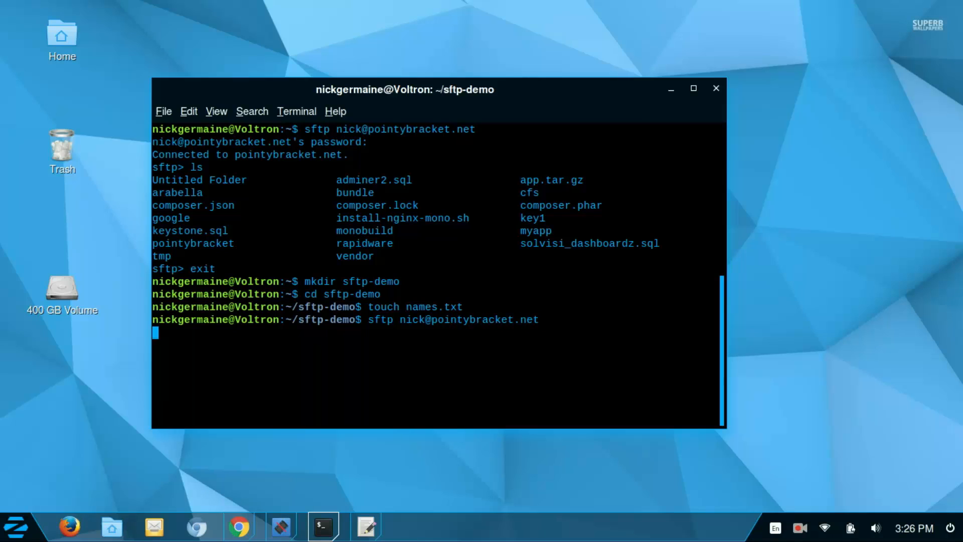
pyautogui.press('Return')
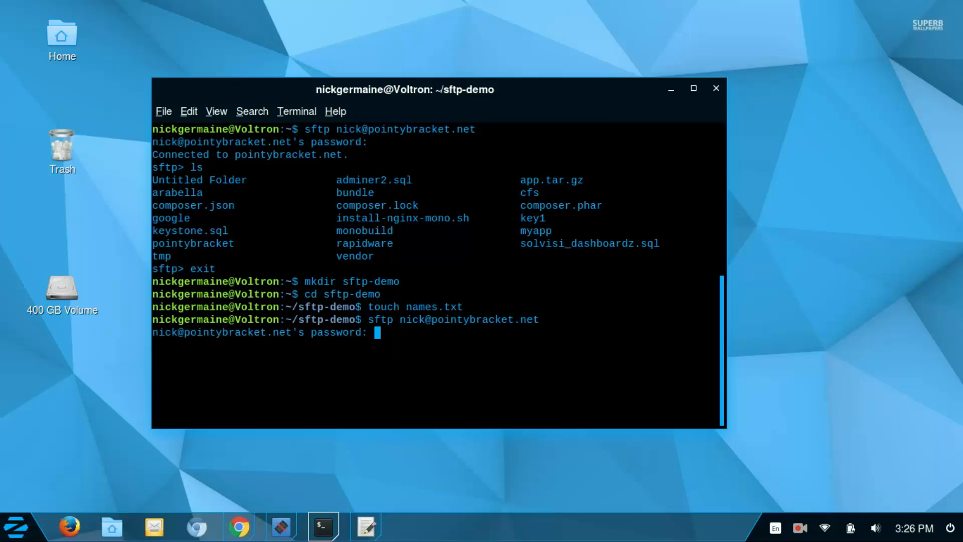
pyautogui.press('Return')
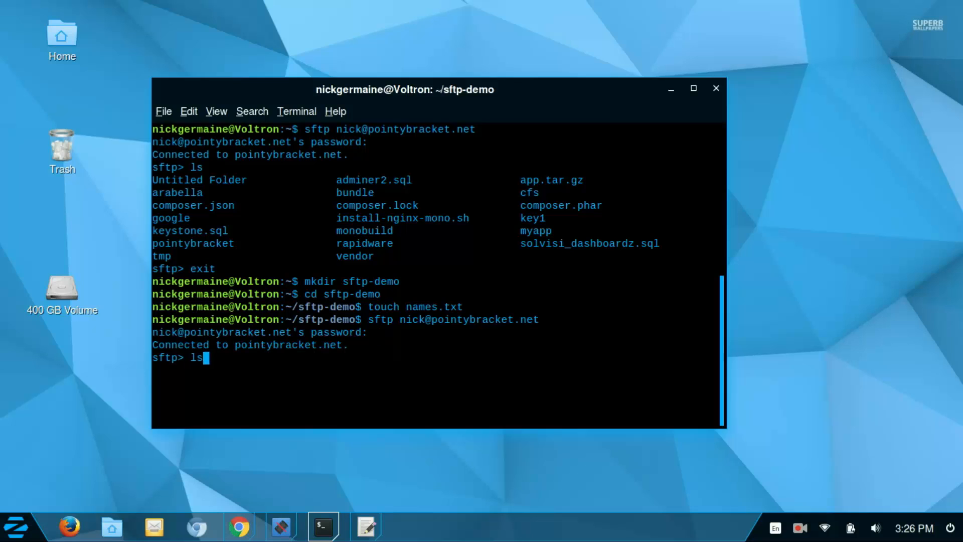
# Step: List the remote home folder with ls and the local sftp-demo folder with lls
pyautogui.press('Return')
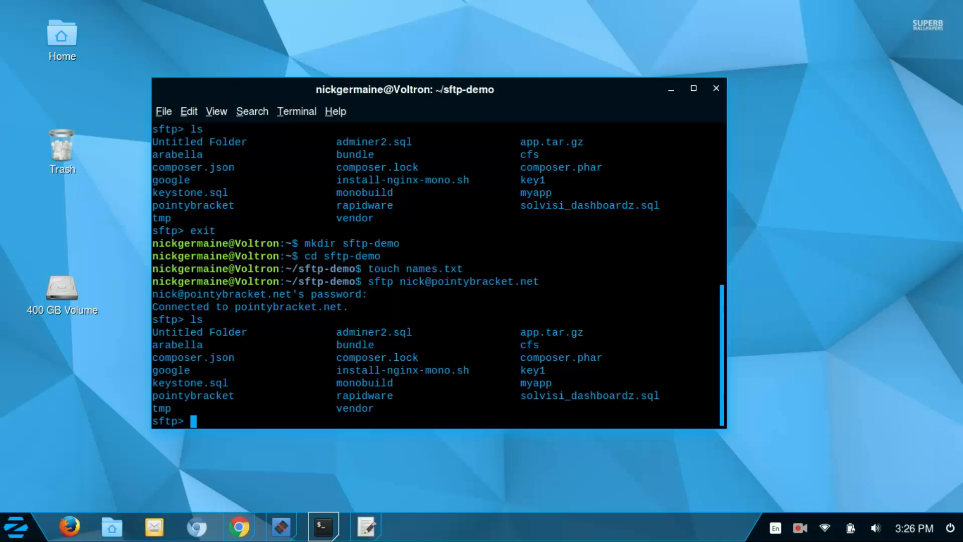
pyautogui.write('l')
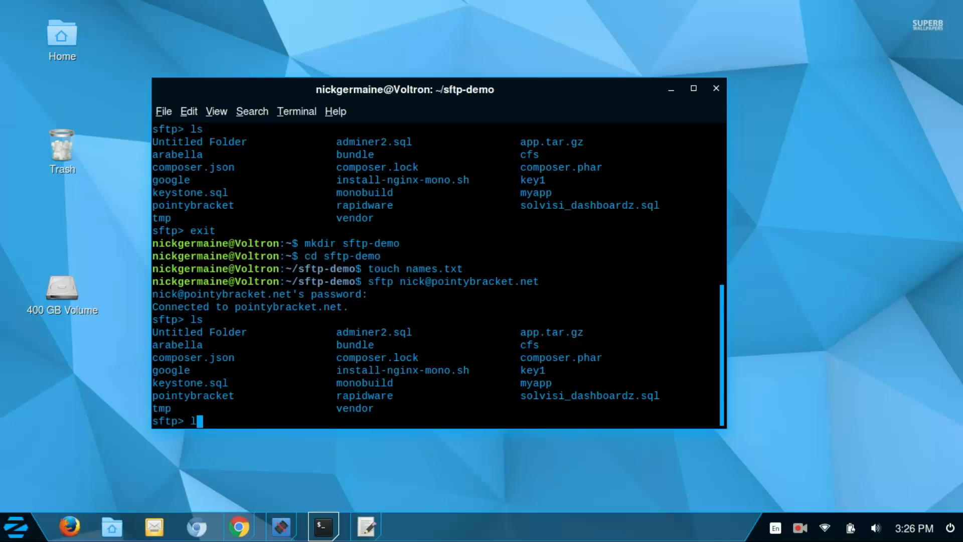
pyautogui.press('Return')
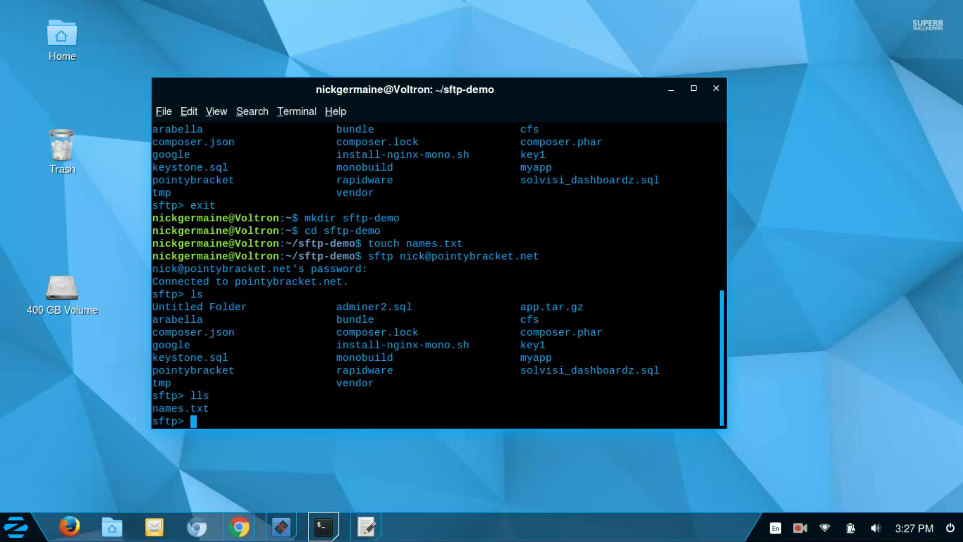
# Step: Run put names.txt, then ls to verify names.txt is on the remote host
pyautogui.write('put names.t')
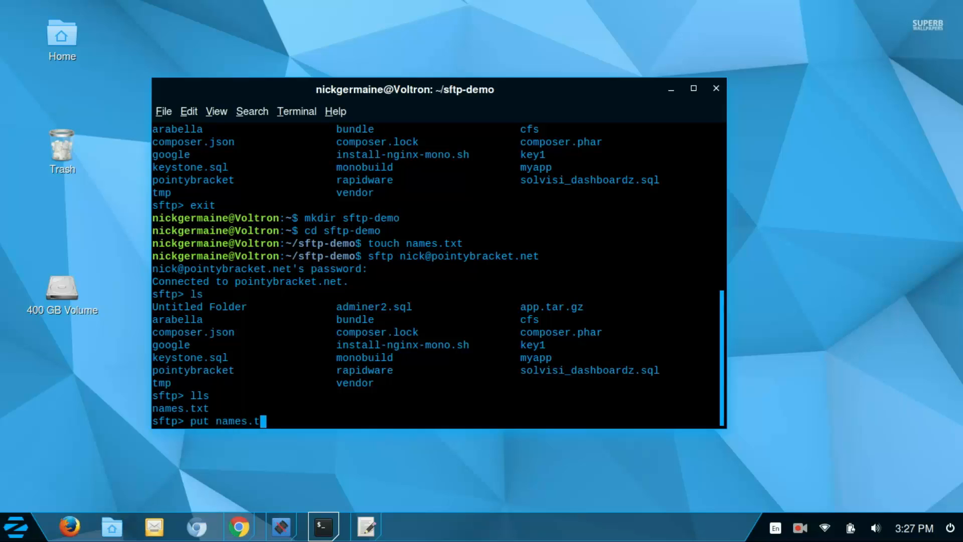
pyautogui.press('Return')
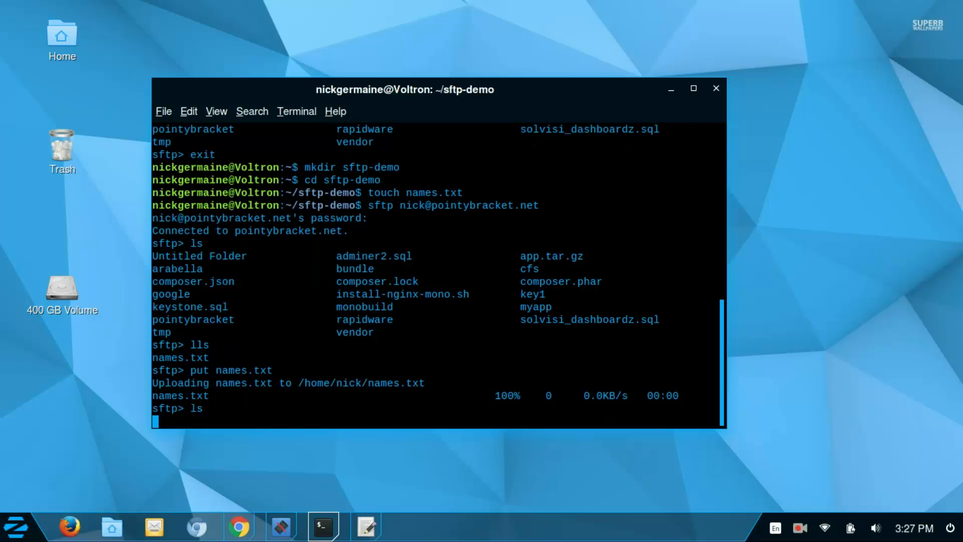
pyautogui.press('Return')
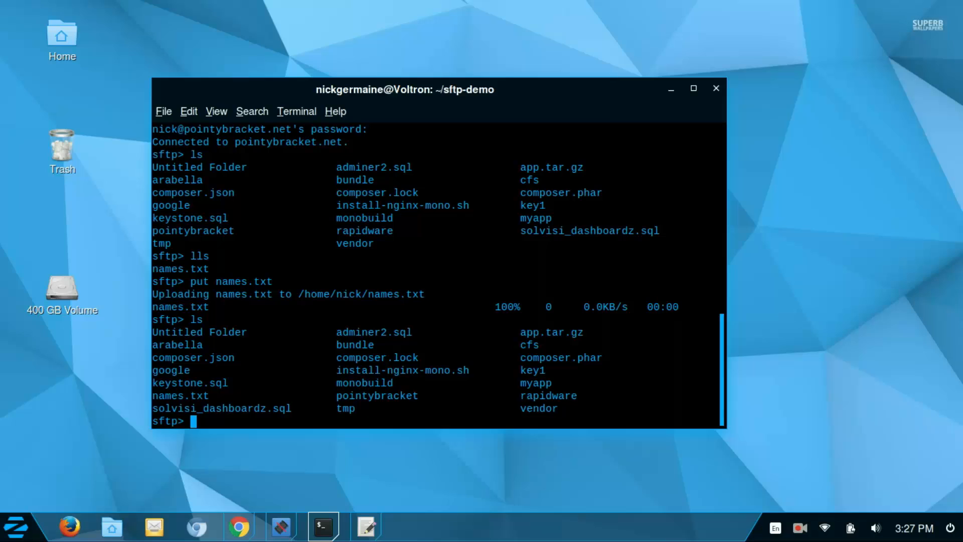
# Step: Get composer.json into sftp-demo, verify it with lls, and exit the SFTP session
pyautogui.write('get compos')
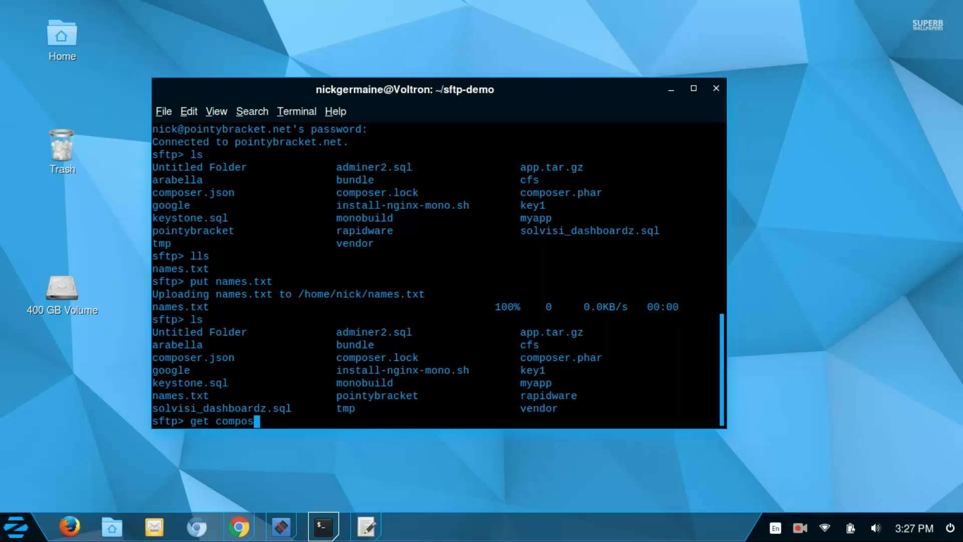
pyautogui.press('Return')
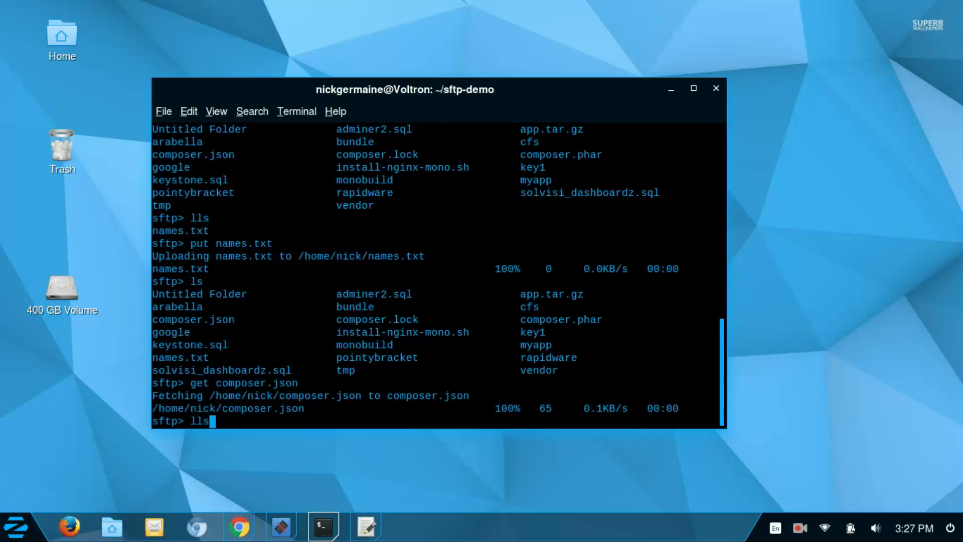
pyautogui.press('Return')
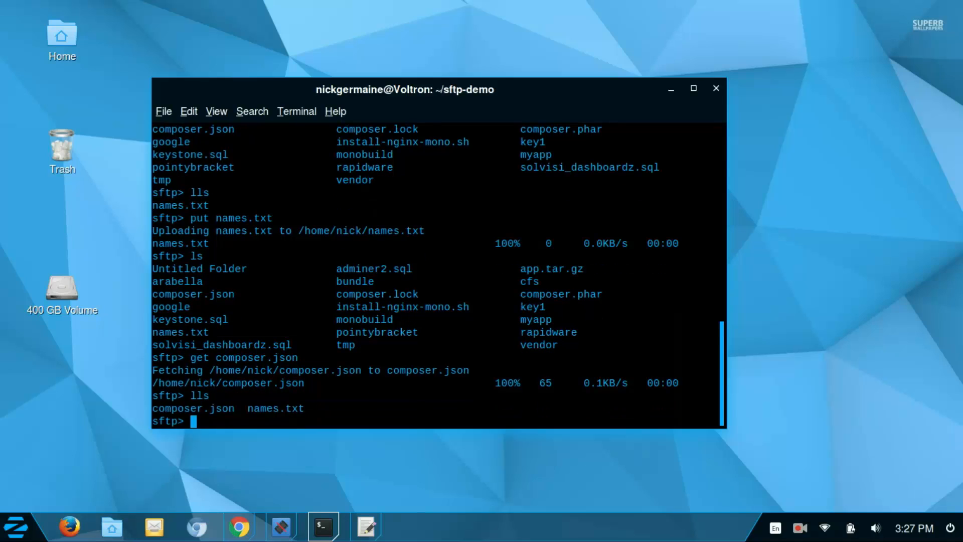
pyautogui.write('exit')
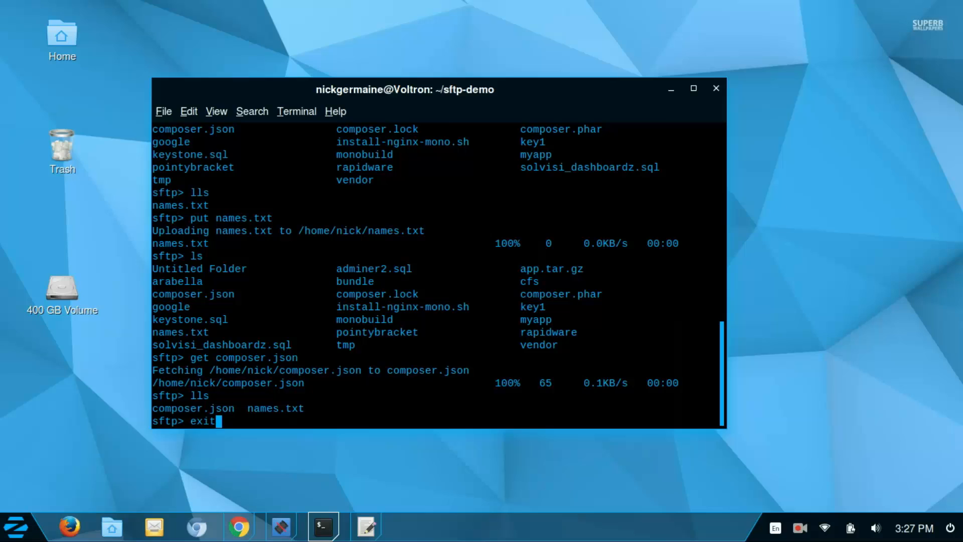
pyautogui.press('Return')
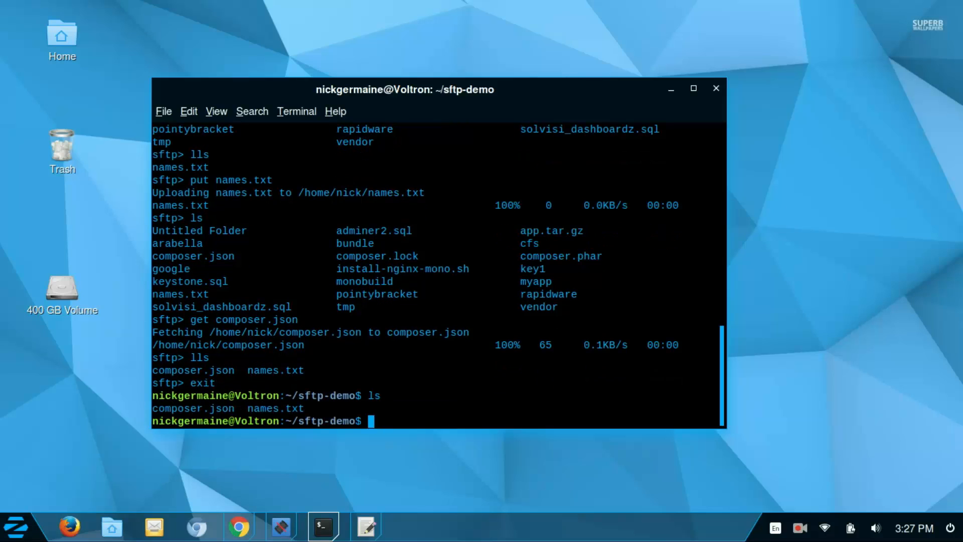